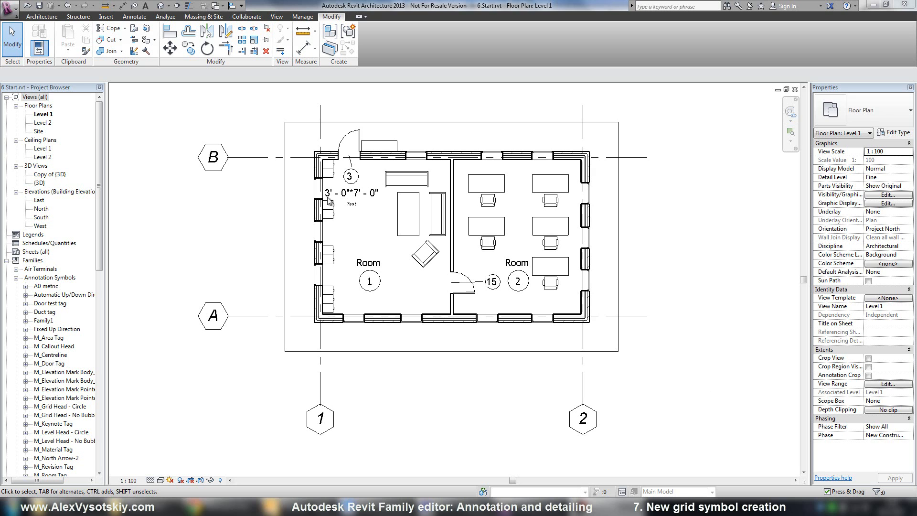
mouse_move(211, 146)
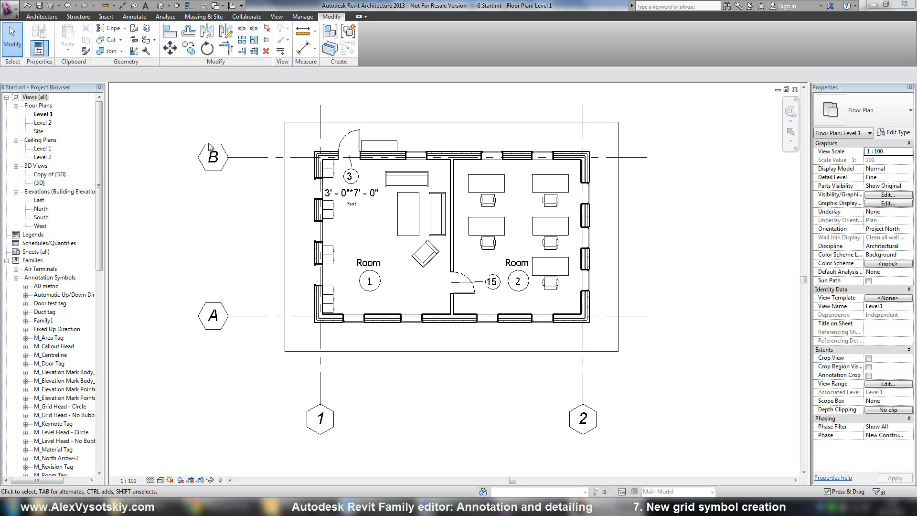
mouse_move(198, 175)
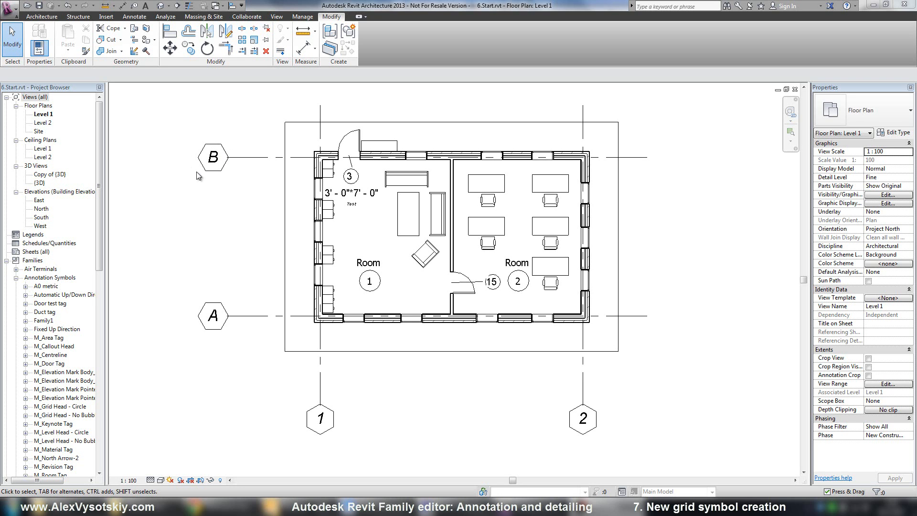
mouse_move(221, 173)
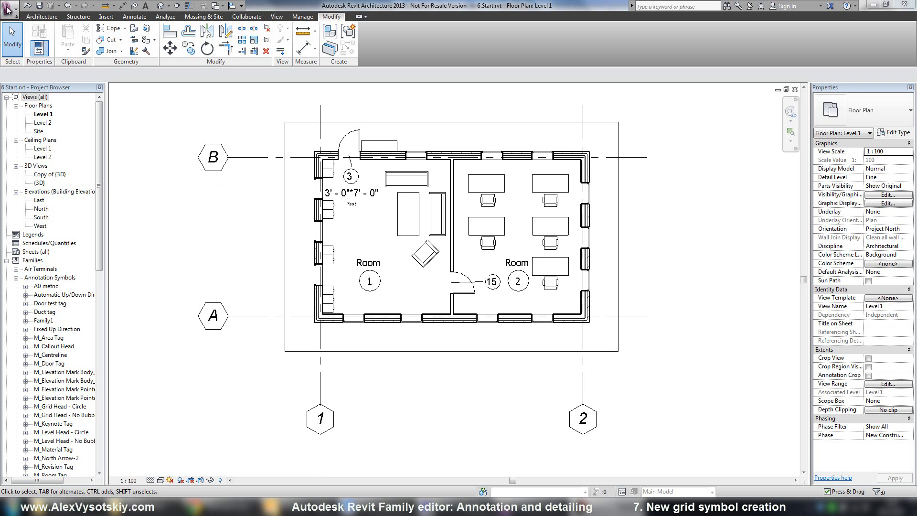
Create a family from Annotations\Metric Generic Annotation.rft and set its category to Grid Heads
left_click(9, 7)
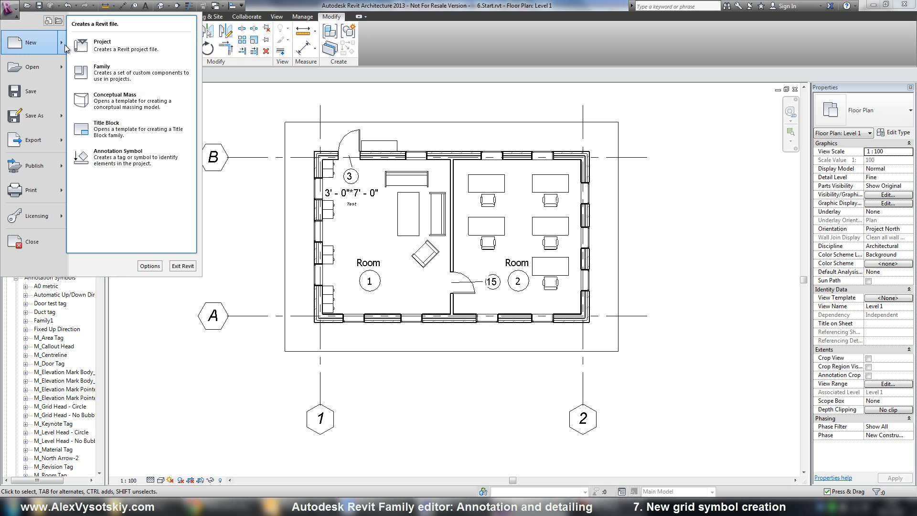
mouse_move(109, 72)
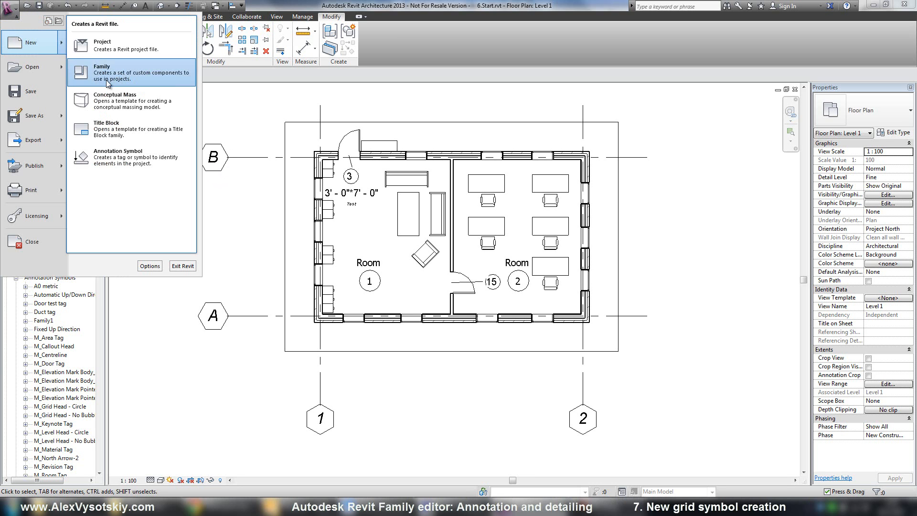
left_click(103, 73)
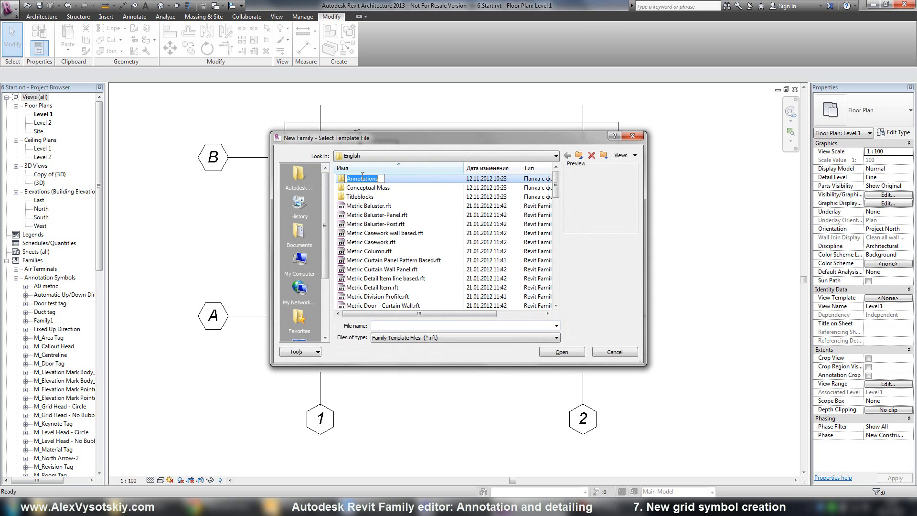
double_click(362, 178)
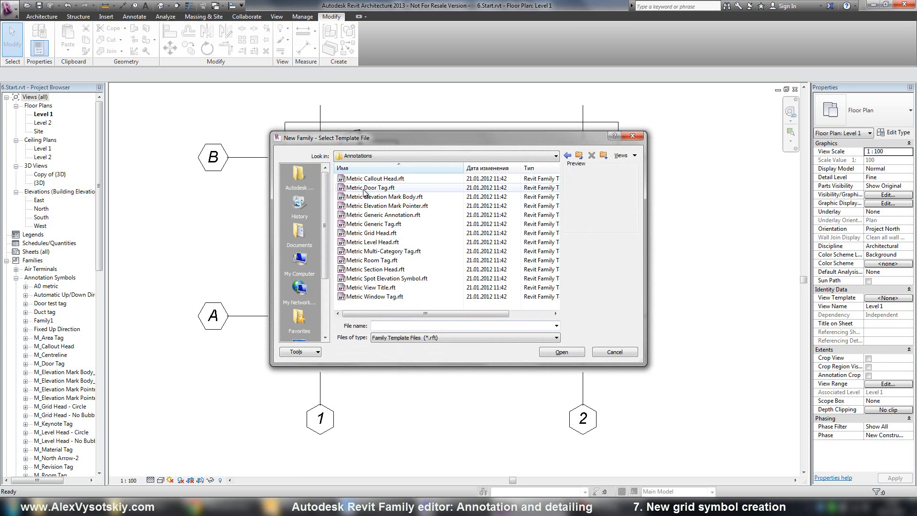
left_click(382, 215)
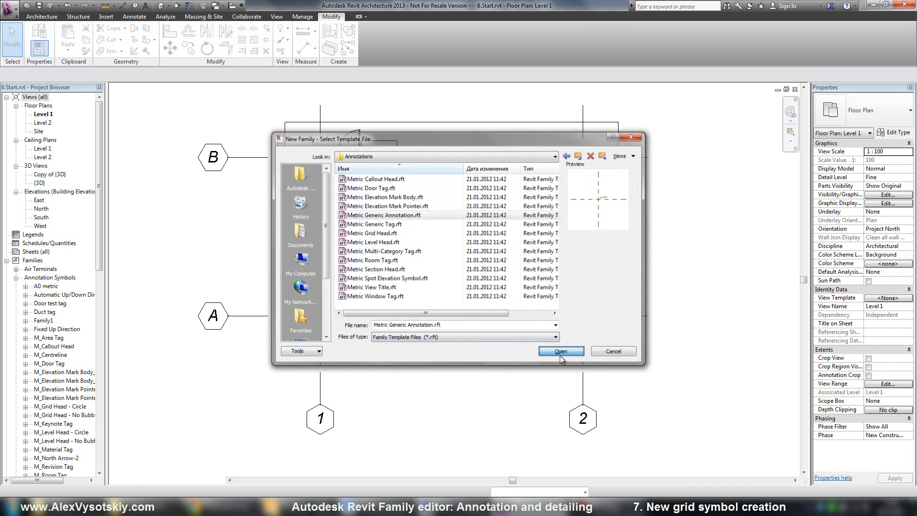
left_click(560, 351)
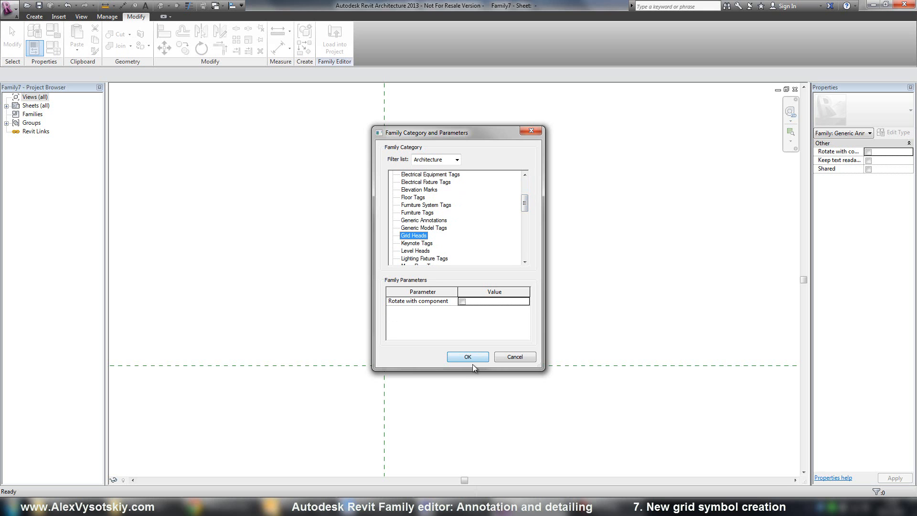
left_click(467, 357)
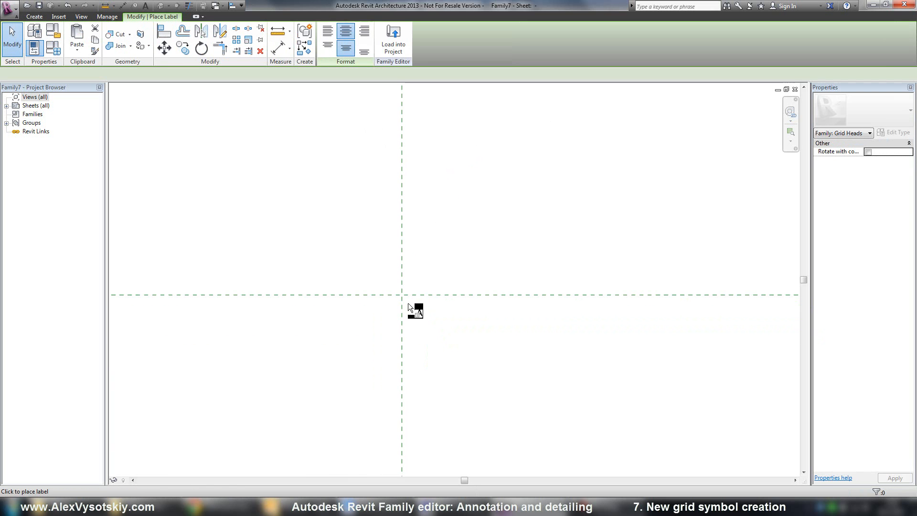
Place a Name-parameter label with sample value B where the reference planes cross
left_click(414, 311)
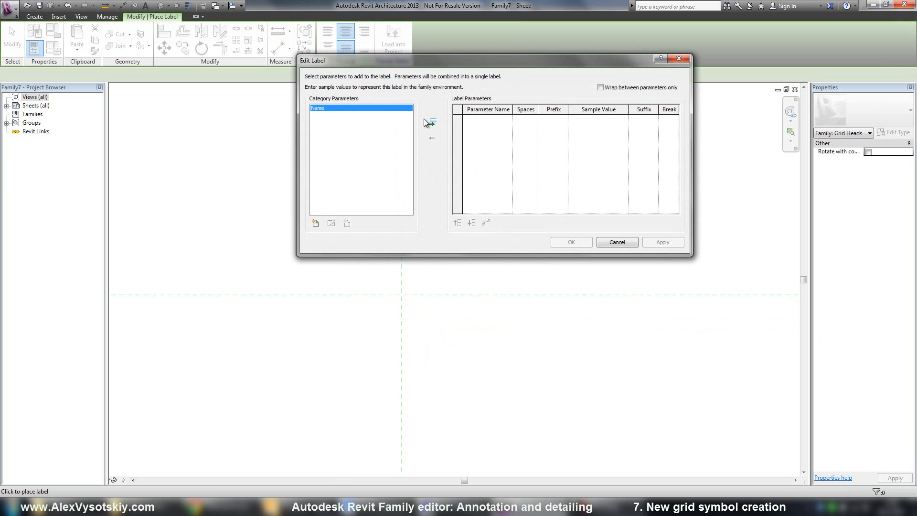
left_click(432, 122)
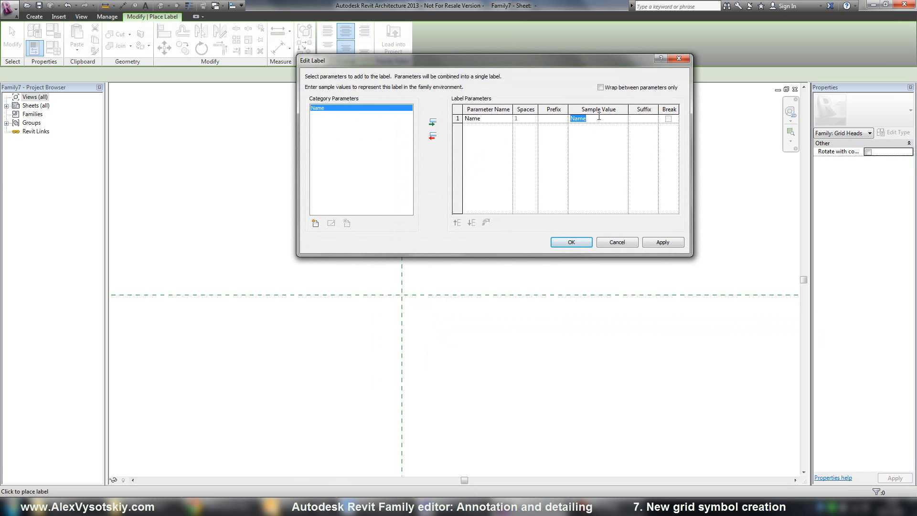
type("A")
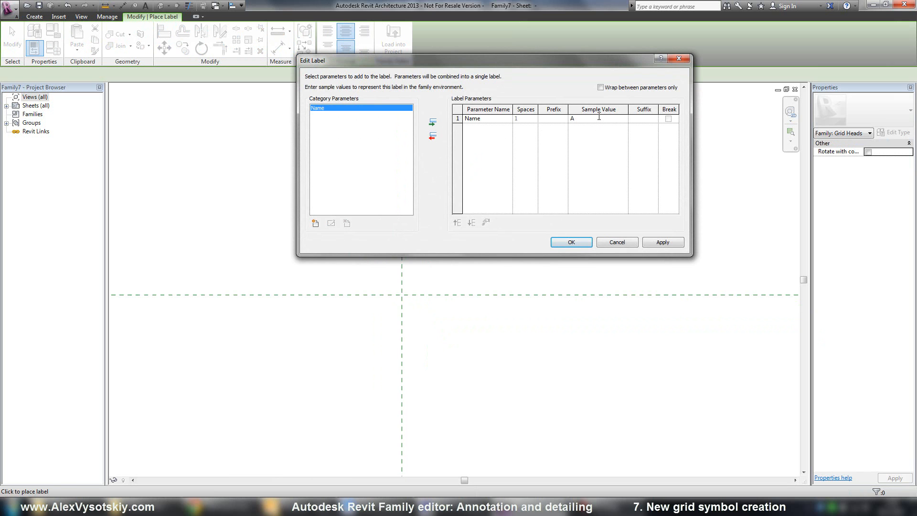
type("B")
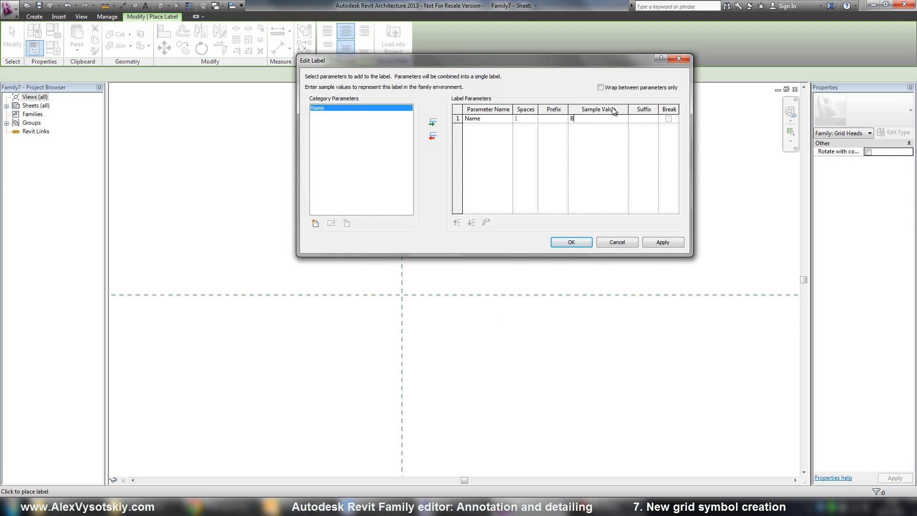
left_click(570, 242)
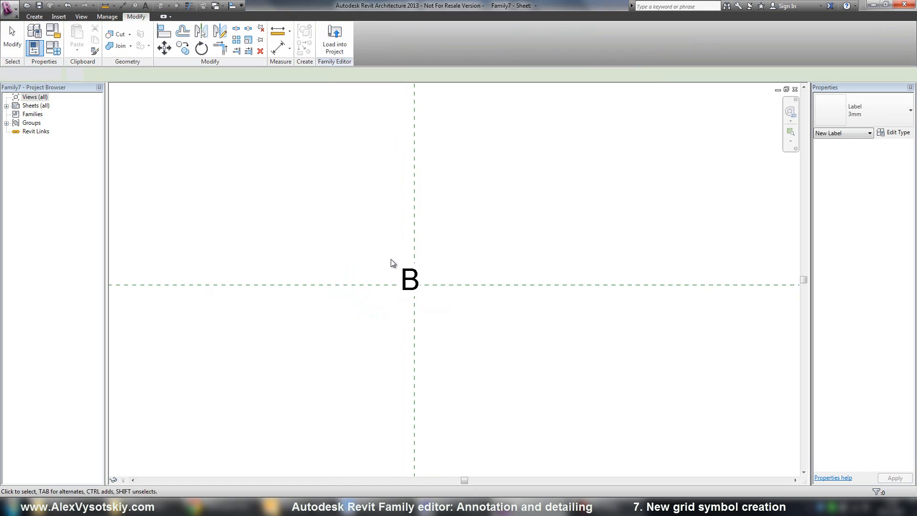
left_click(409, 279)
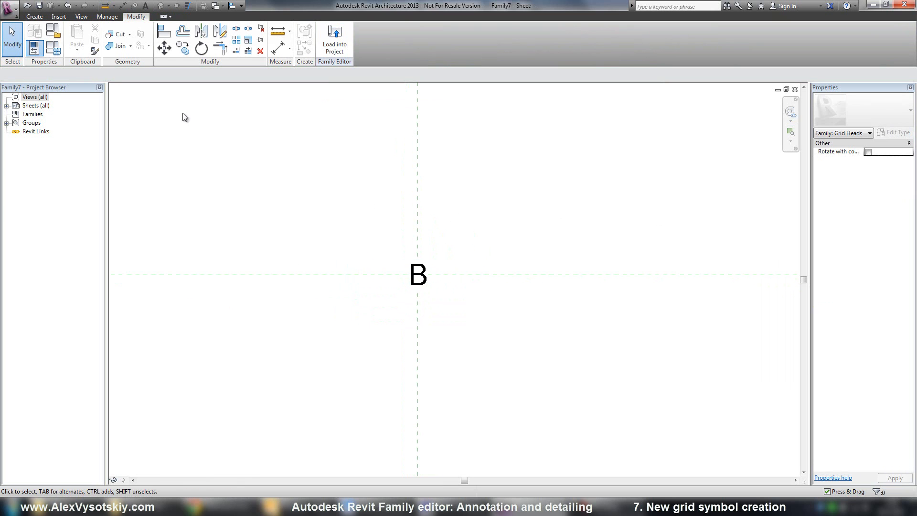
Draw a 3-sided inscribed polygon around the label and a horizontal line above its base
left_click(34, 16)
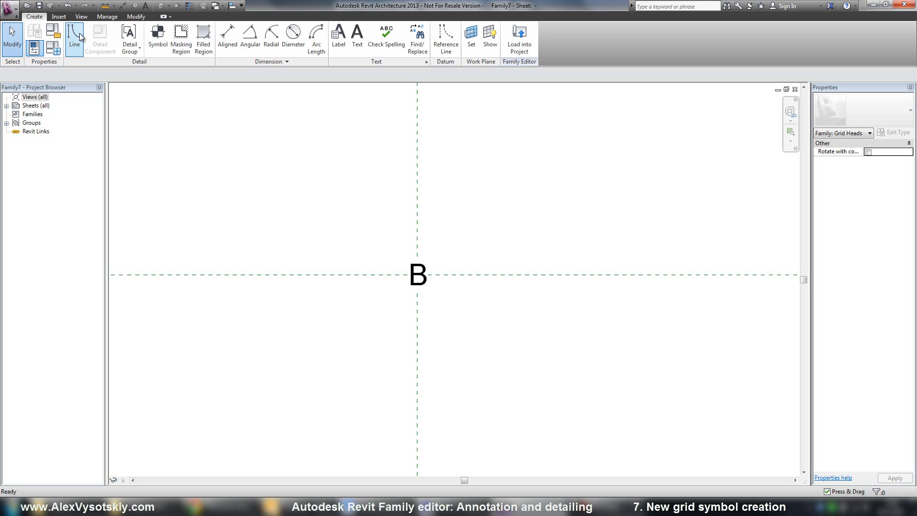
left_click(74, 40)
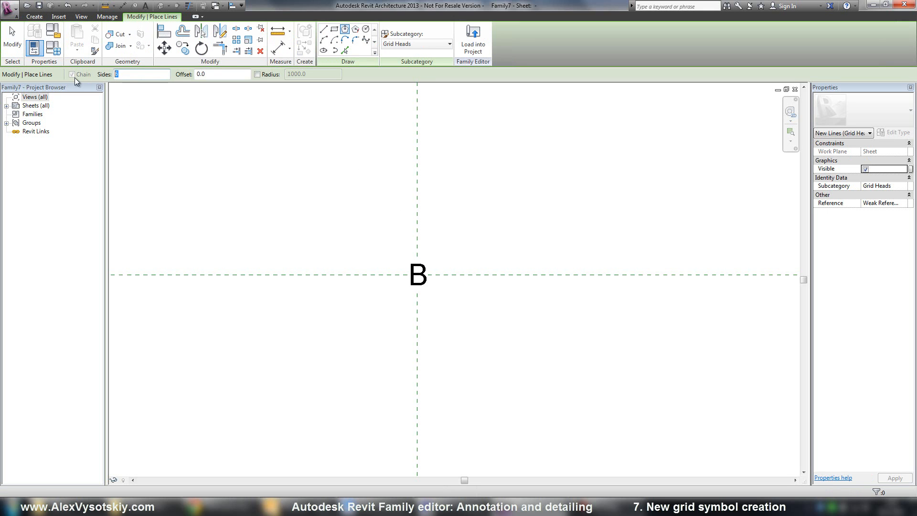
type("3")
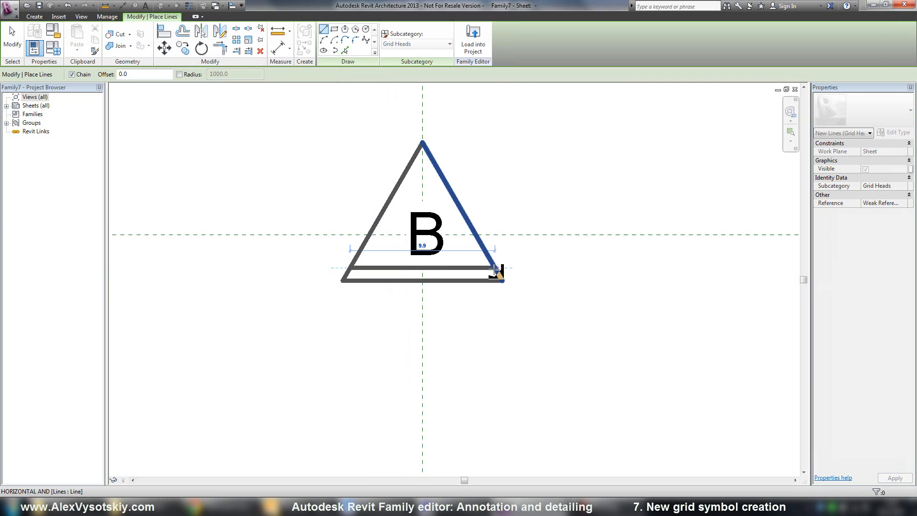
left_click(427, 233)
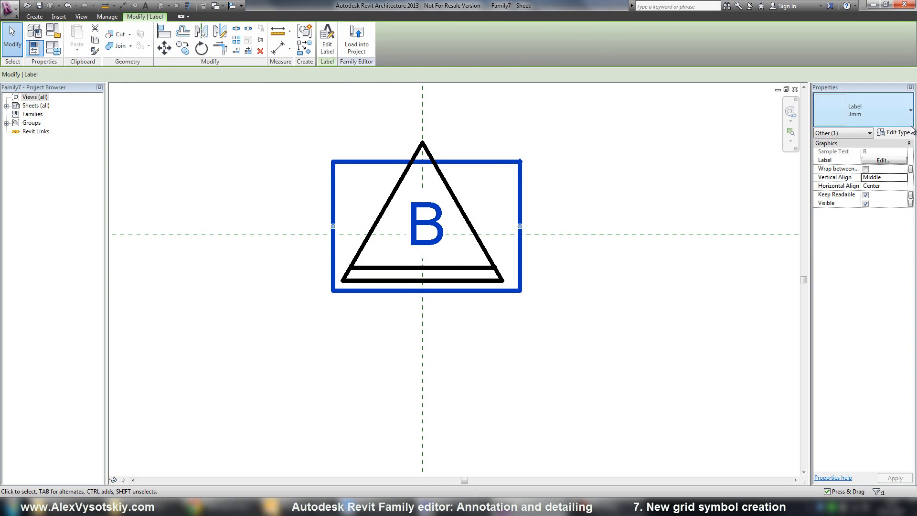
Set the label type's Background property to Transparent
left_click(897, 132)
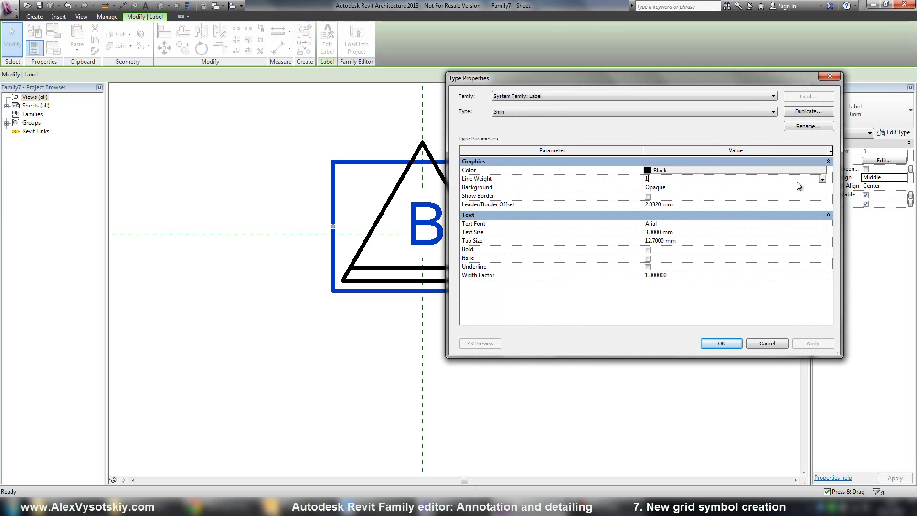
left_click(823, 187)
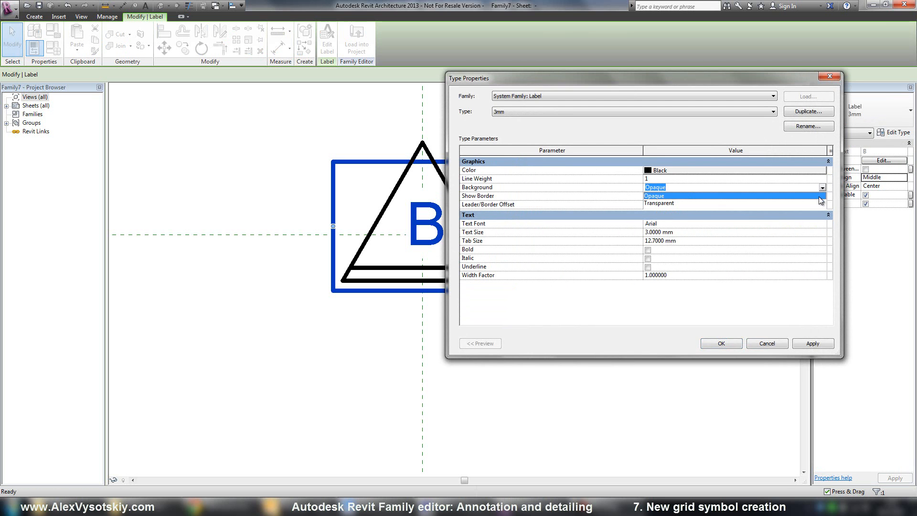
left_click(659, 187)
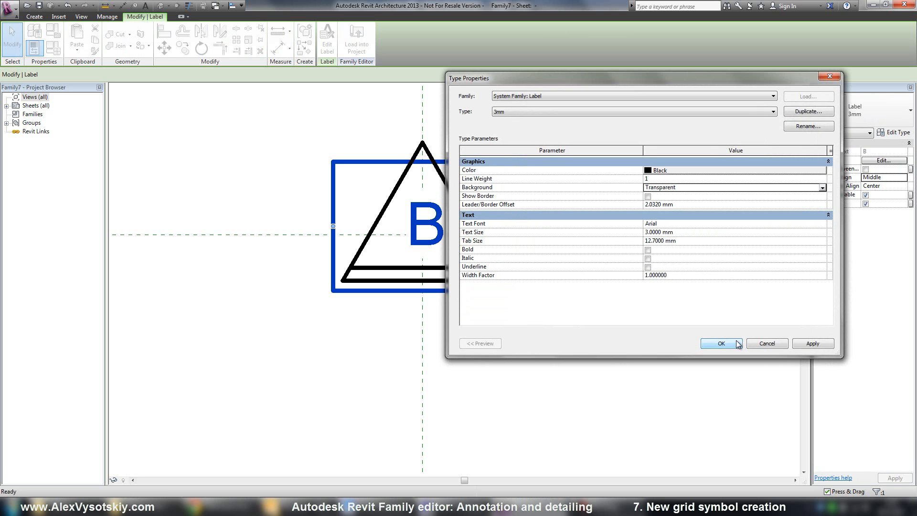
left_click(719, 343)
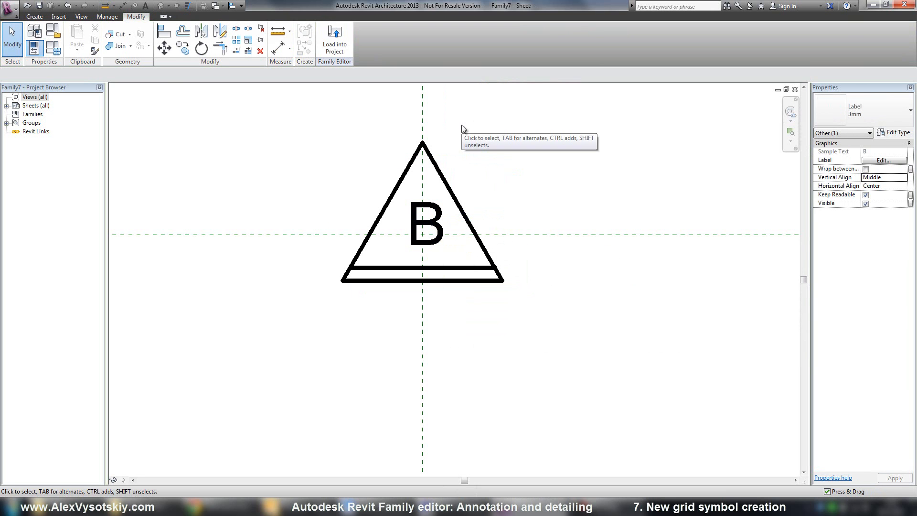
Save the family file as 'Grid head' in the 2D families training folder
left_click(10, 7)
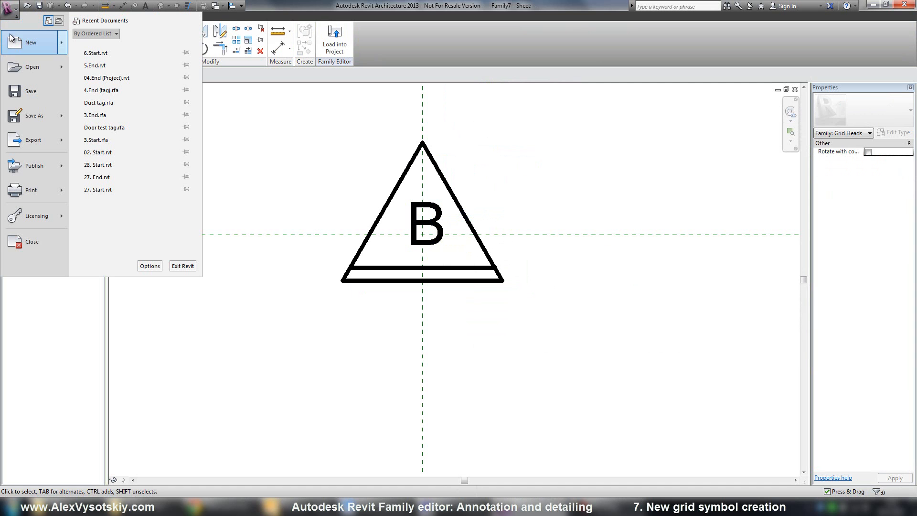
left_click(34, 115)
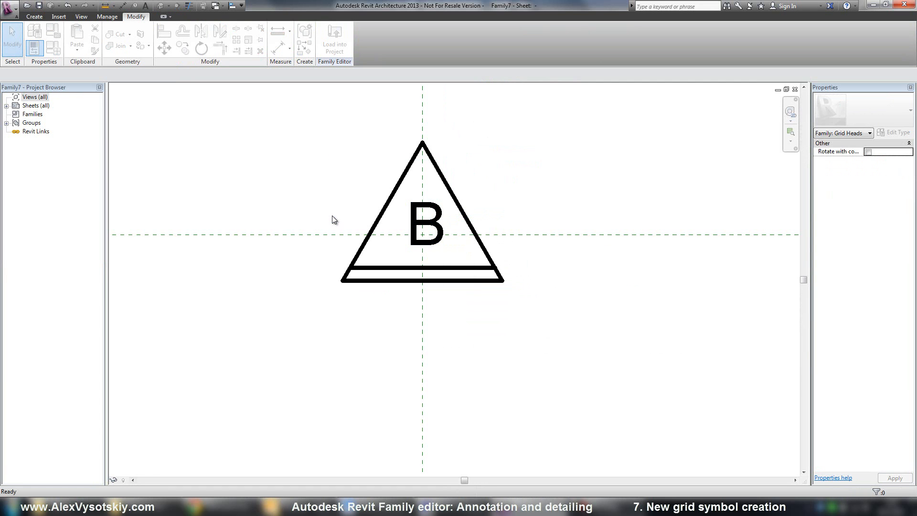
type("Grid head")
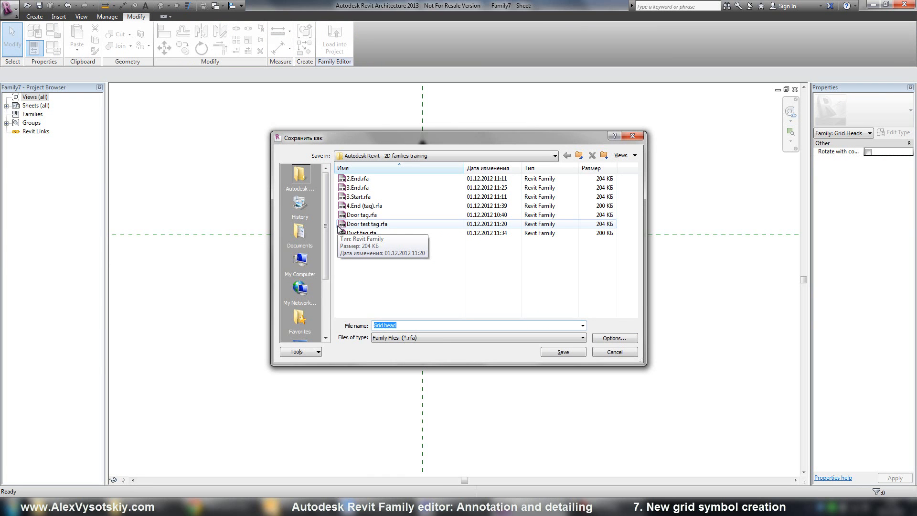
left_click(562, 352)
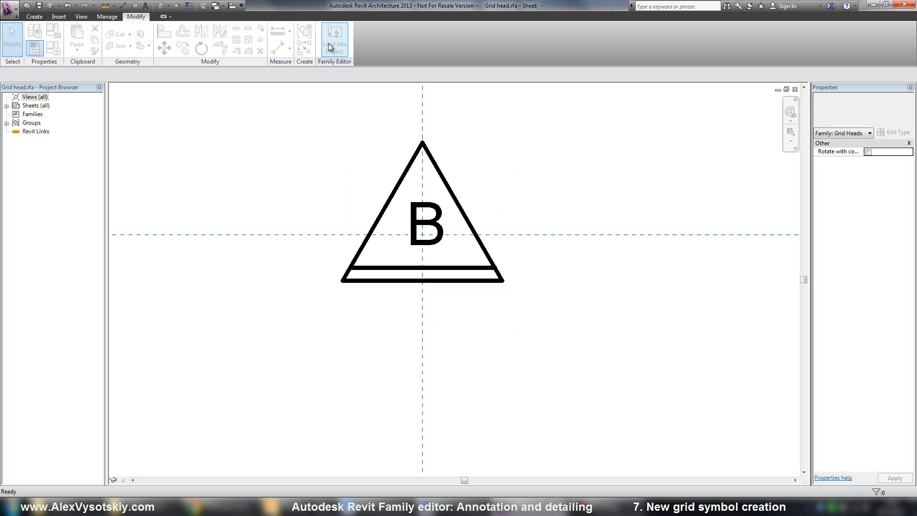
Load the Grid head family into 6.Start.rvt
left_click(333, 37)
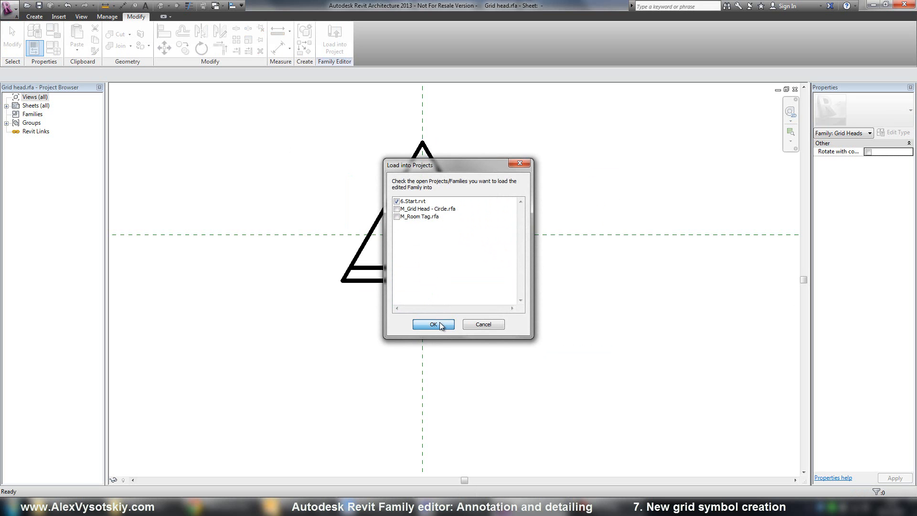
left_click(433, 325)
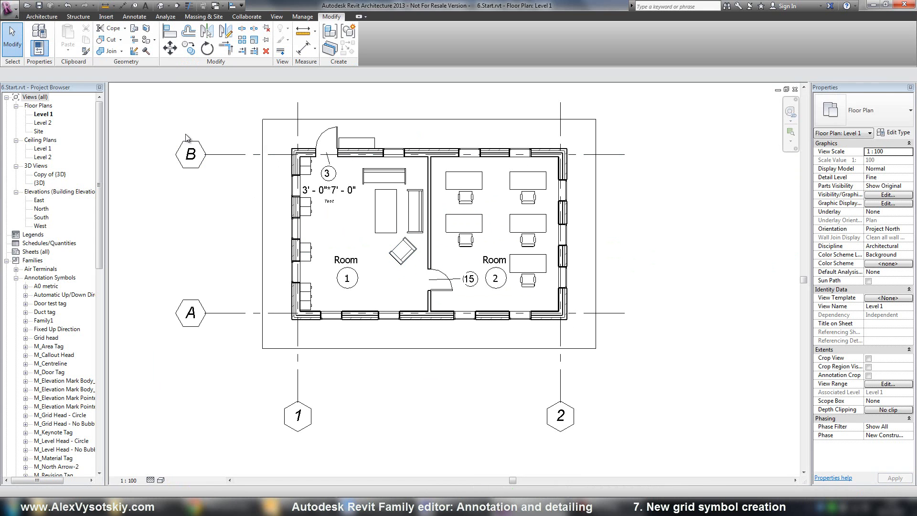
left_click(189, 153)
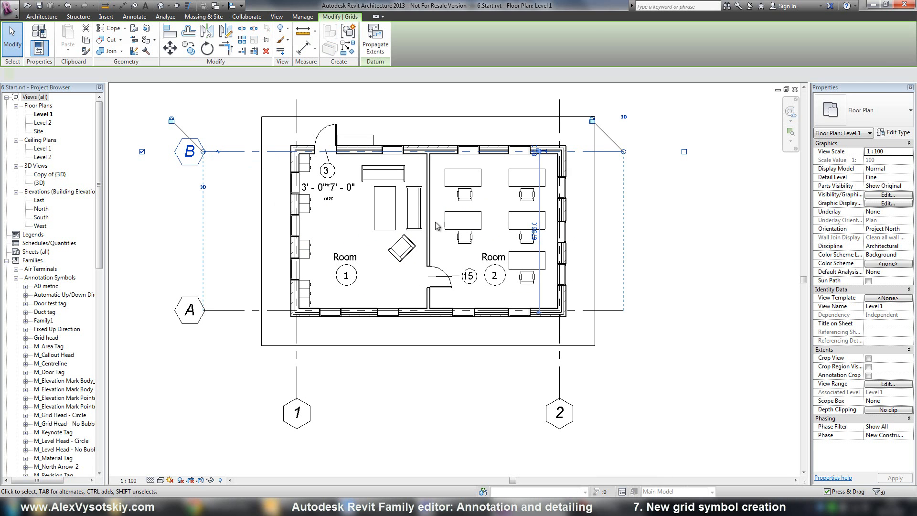
left_click(896, 132)
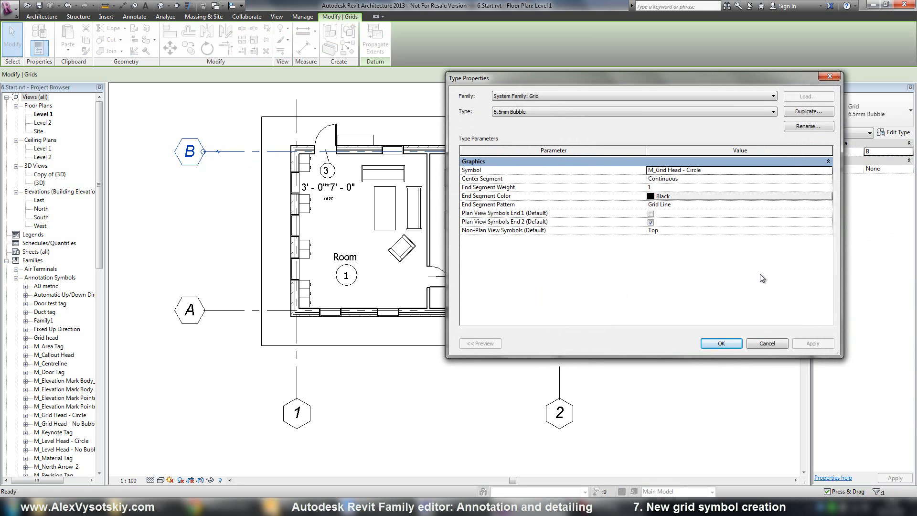
left_click(720, 344)
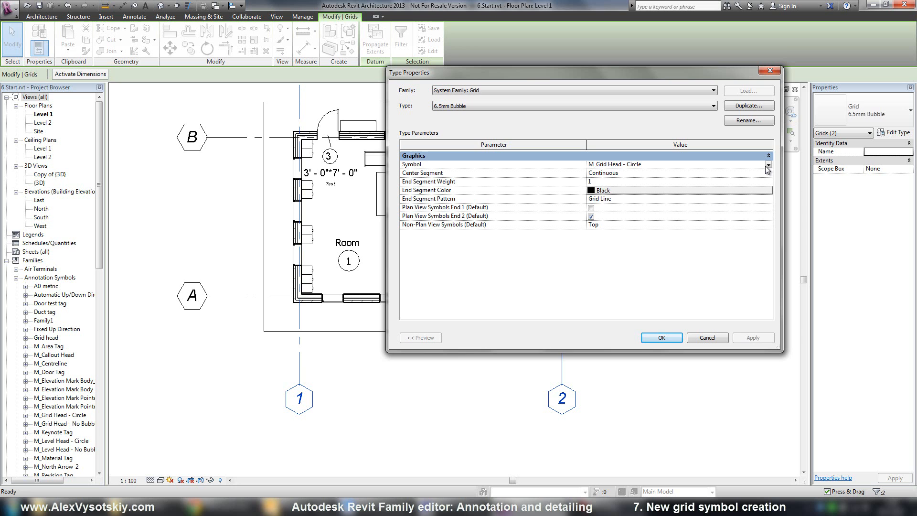
left_click(767, 169)
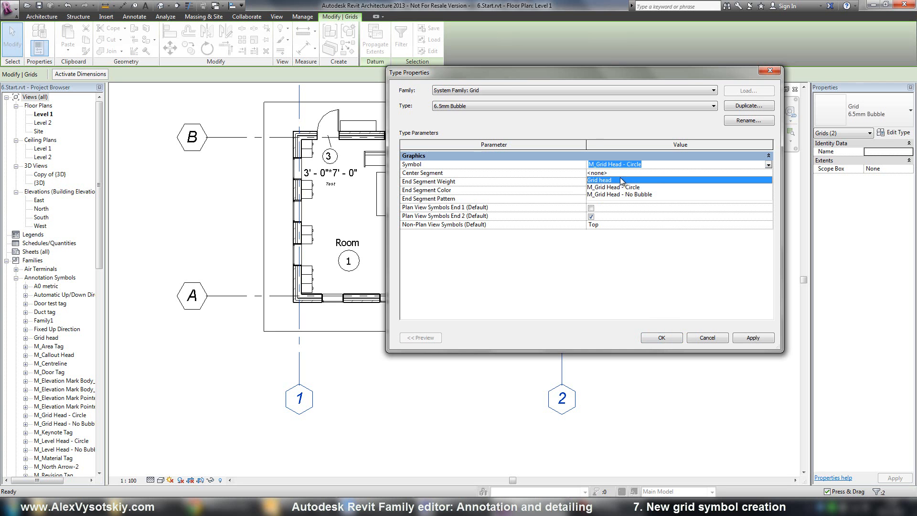
left_click(599, 180)
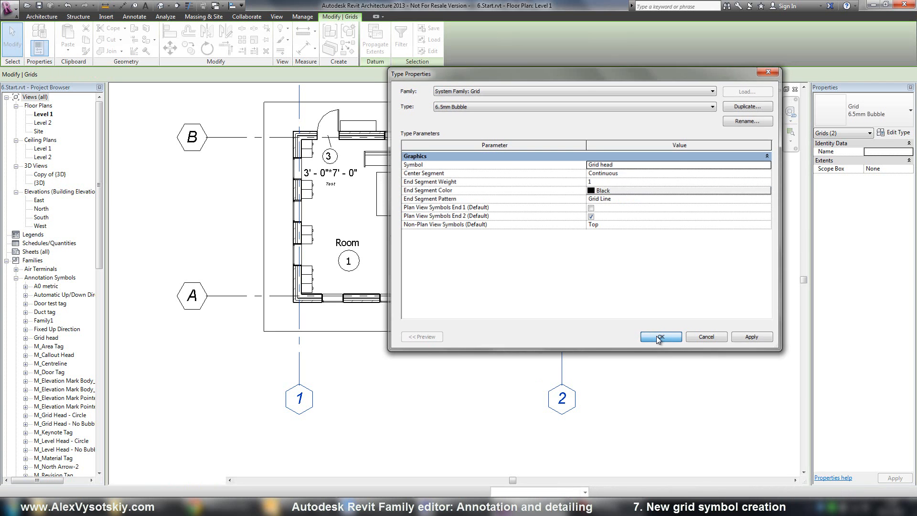
left_click(659, 336)
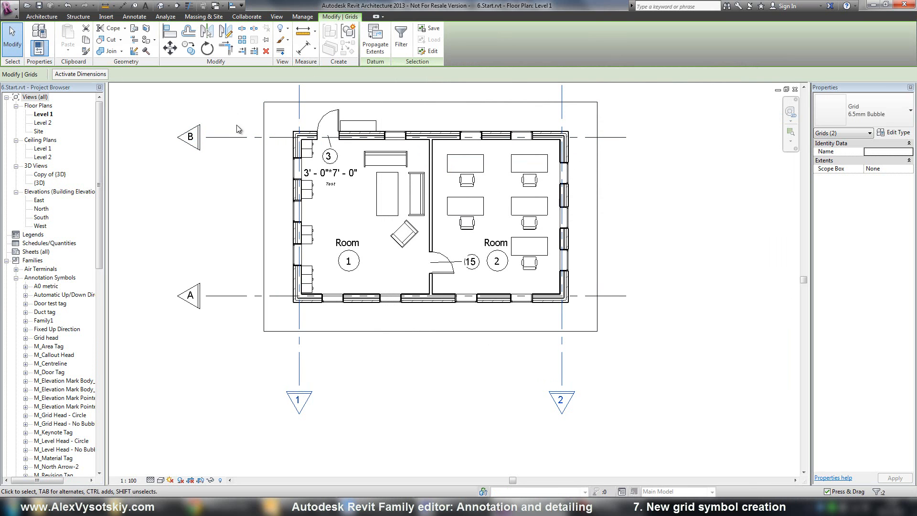
mouse_move(696, 163)
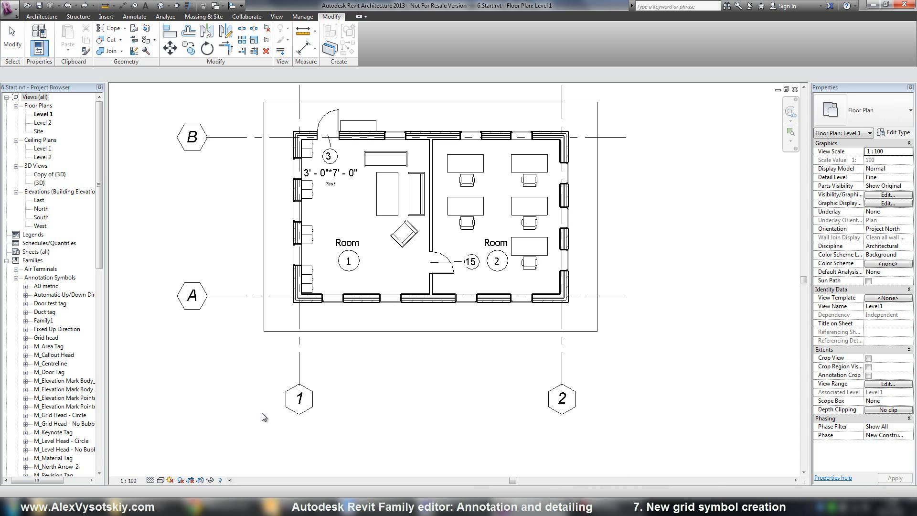
Duplicate grids 1 and 2's type as 'Custom tag' with Symbol set to Grid head
left_click(298, 399)
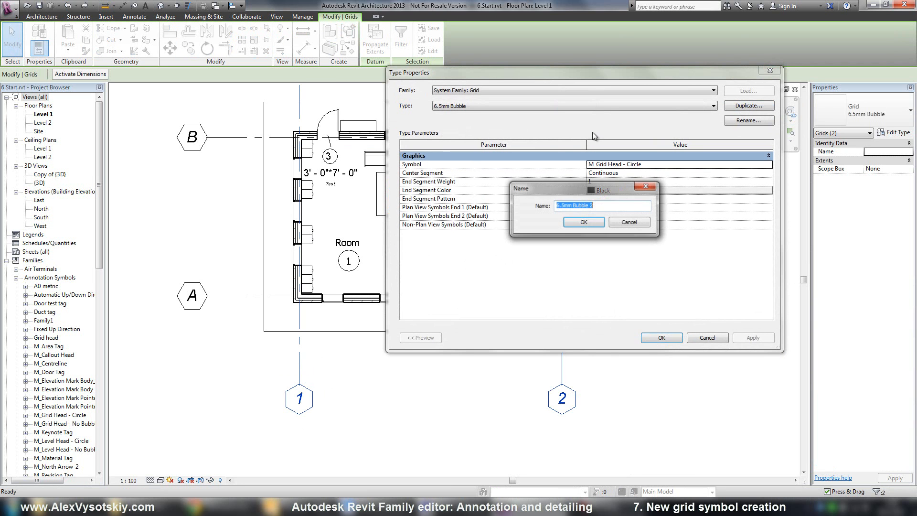
type("Custom tag")
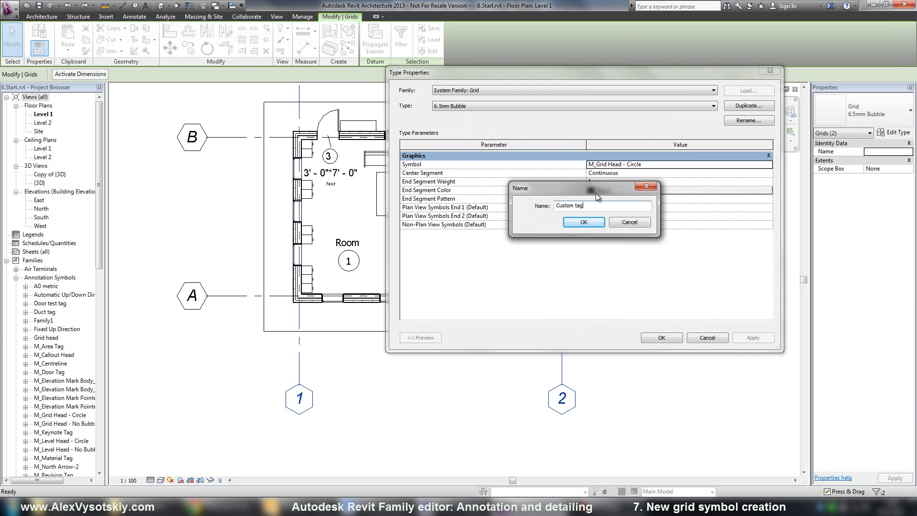
left_click(581, 222)
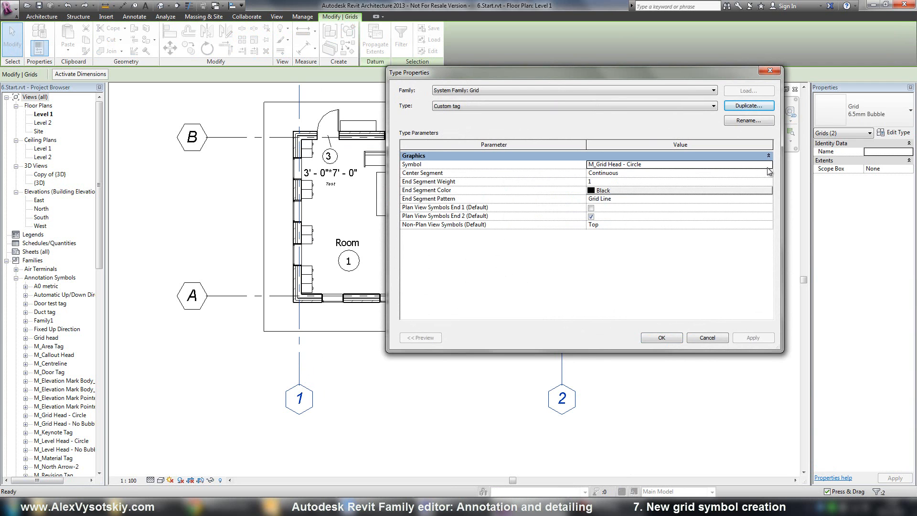
left_click(768, 164)
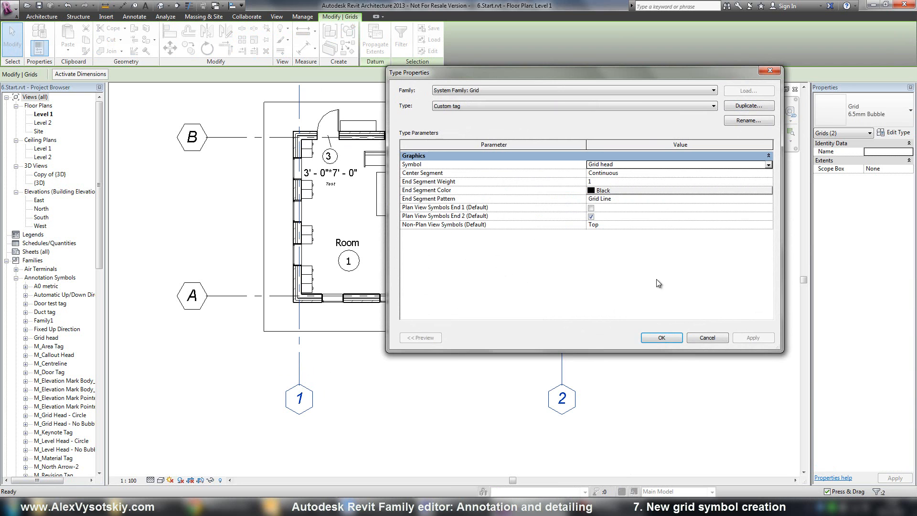
left_click(661, 337)
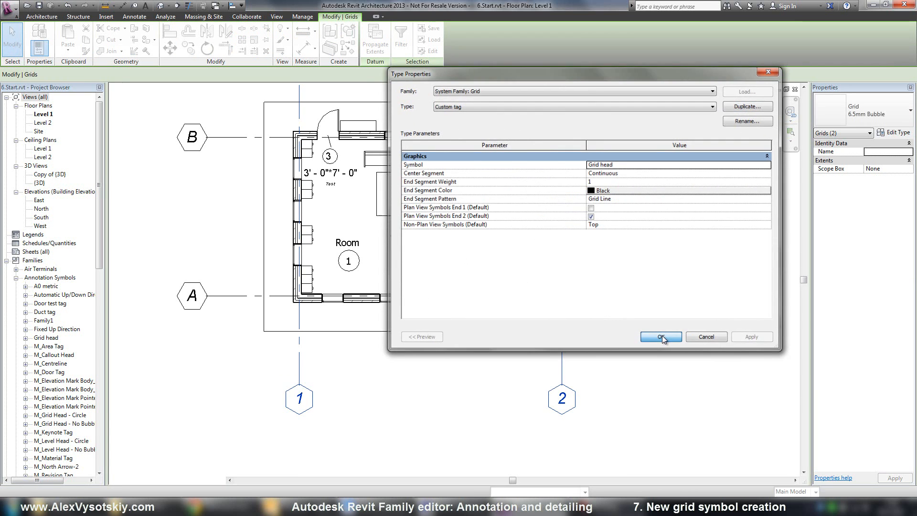
left_click(659, 336)
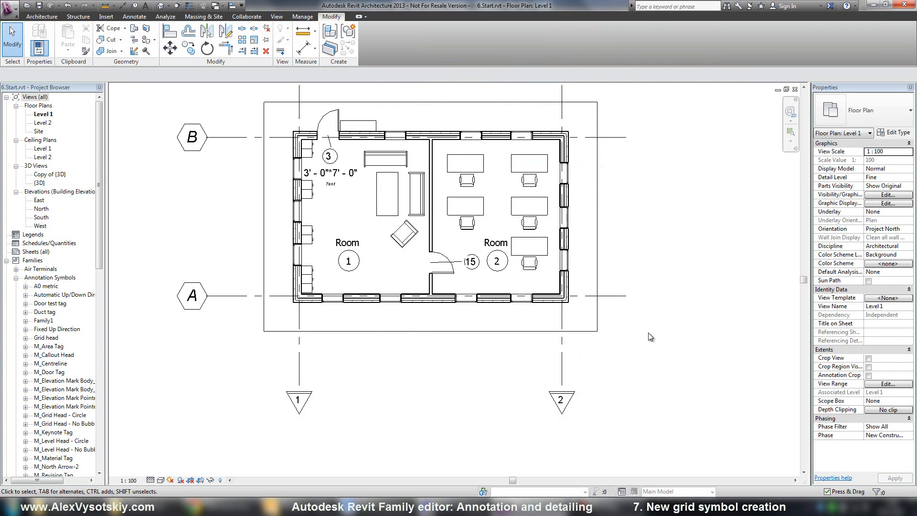
Switch to the Grid head.rfa window from the Switch Windows list
left_click(299, 401)
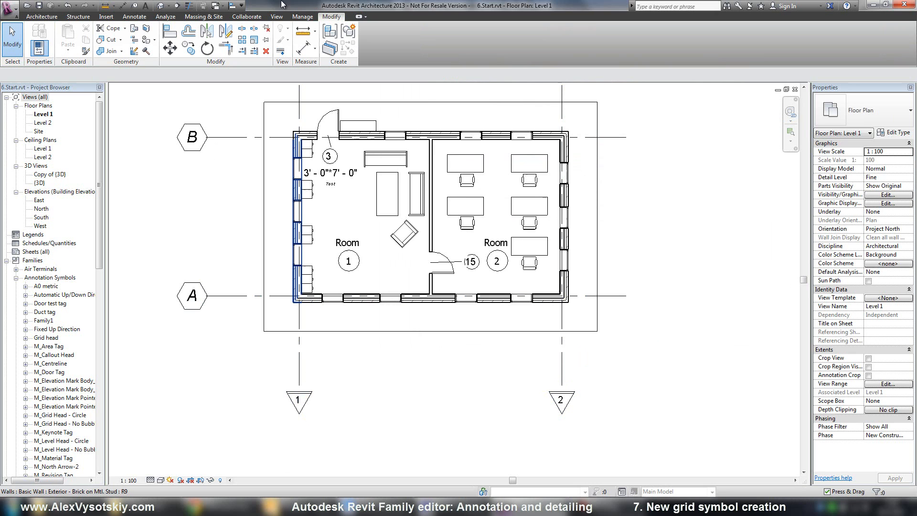
left_click(218, 7)
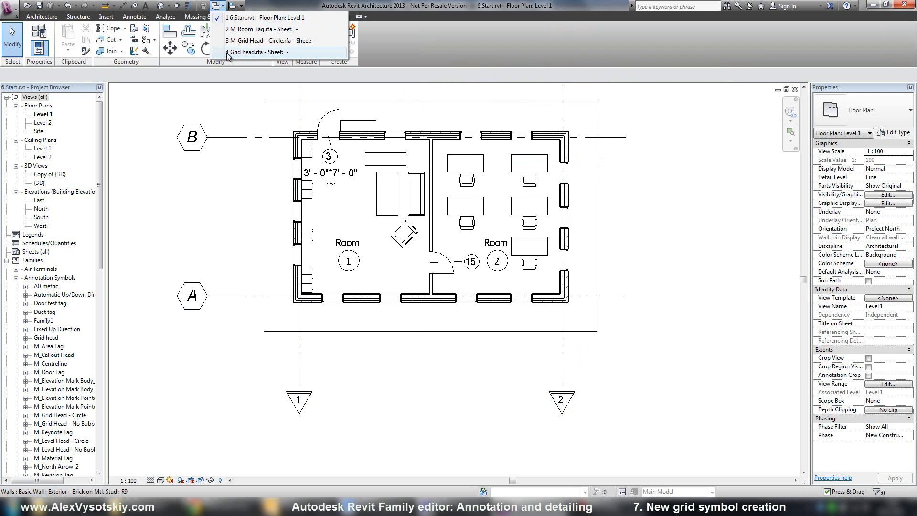
left_click(252, 52)
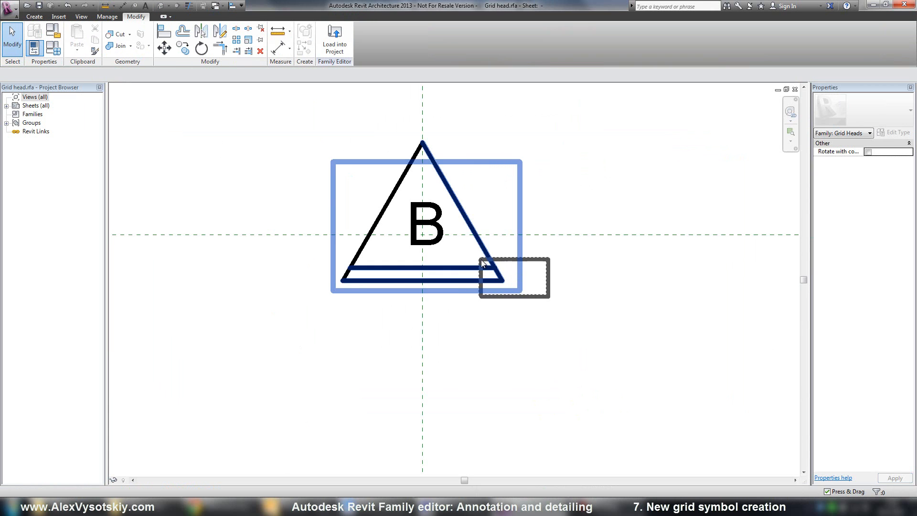
Filter the label out of the selection and rotate the triangle lines 180° about a placed center
left_click(448, 249)
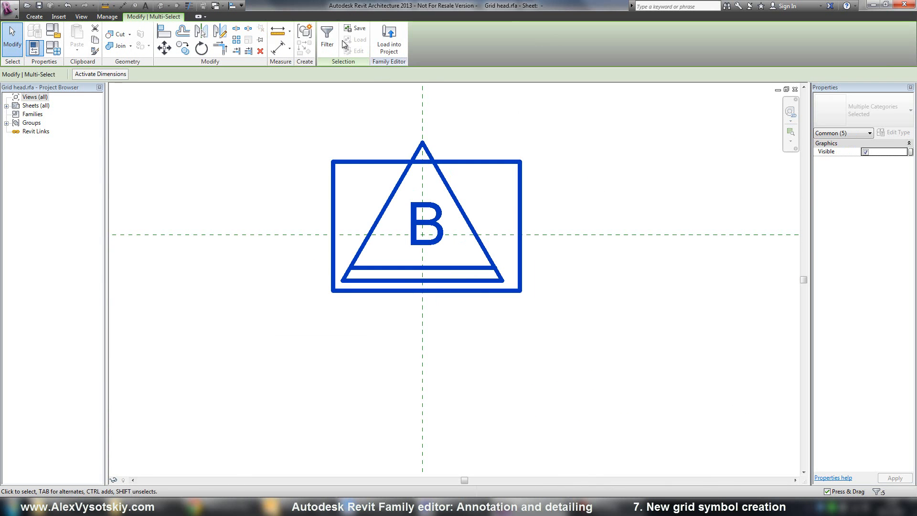
left_click(327, 37)
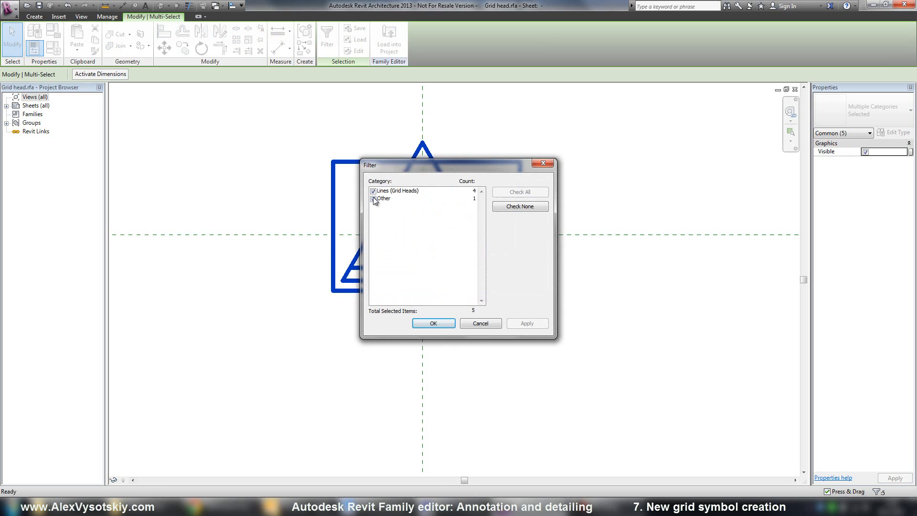
left_click(432, 323)
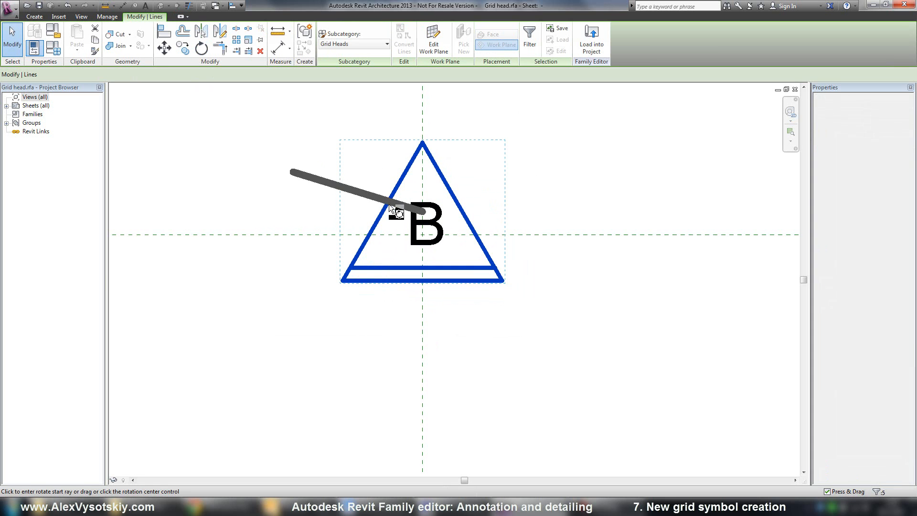
left_click(200, 47)
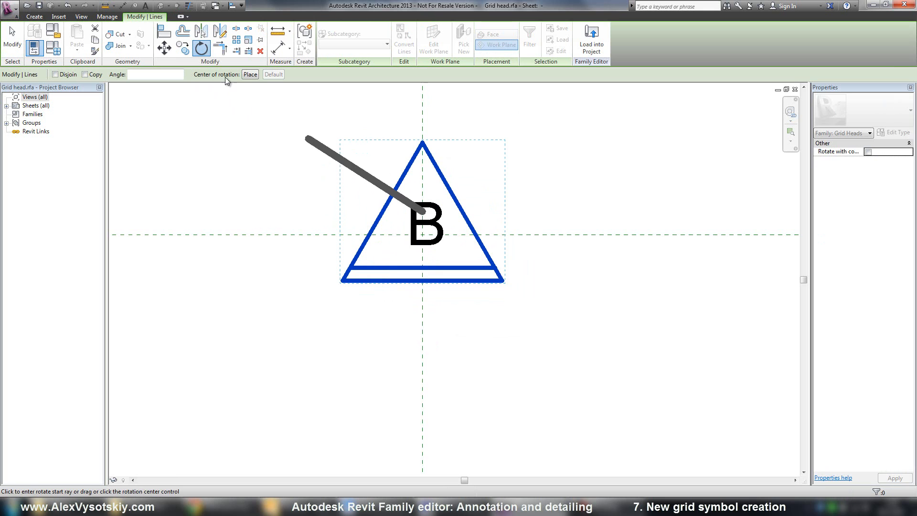
left_click(422, 235)
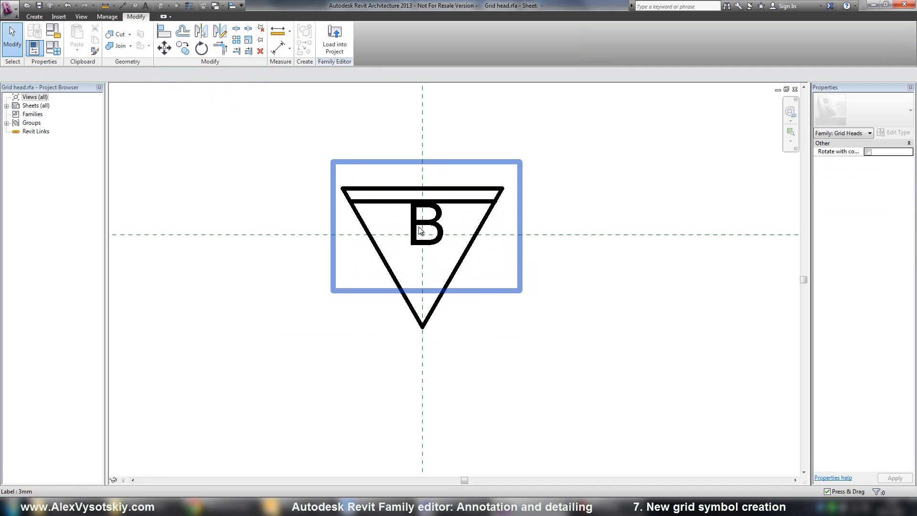
left_click(424, 227)
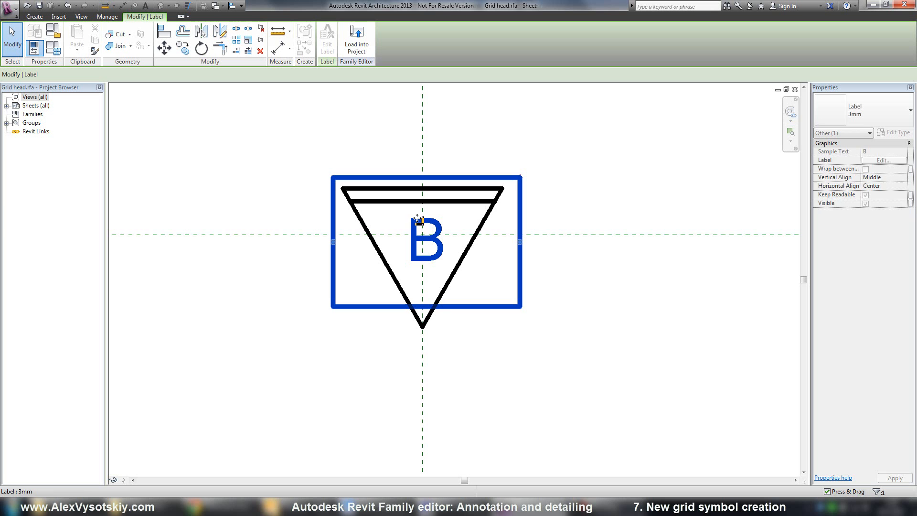
Load the flipped Grid head into 6.Start.rvt, reaching the Family Already Exists prompt
left_click(355, 39)
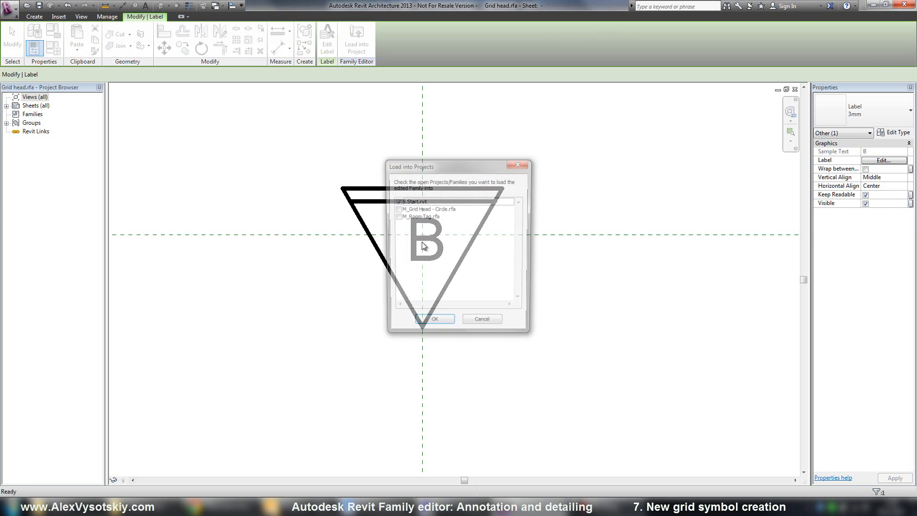
left_click(433, 319)
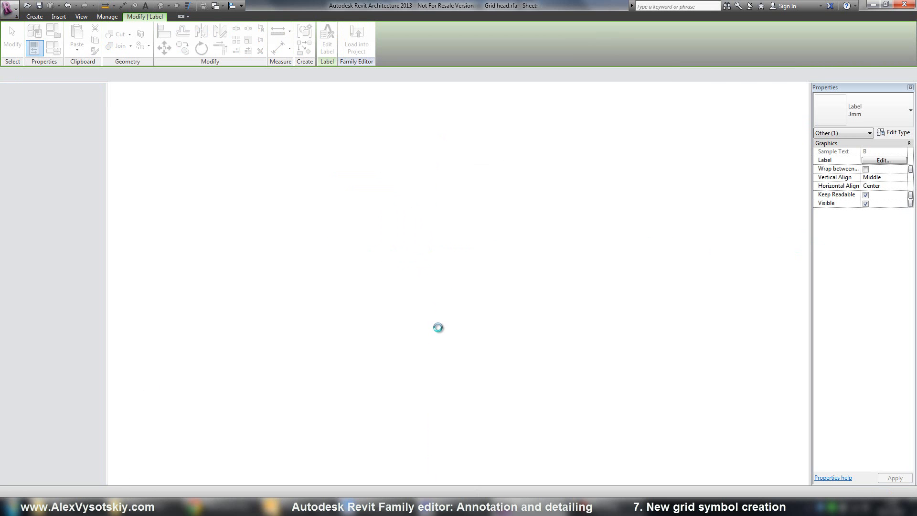
left_click(357, 42)
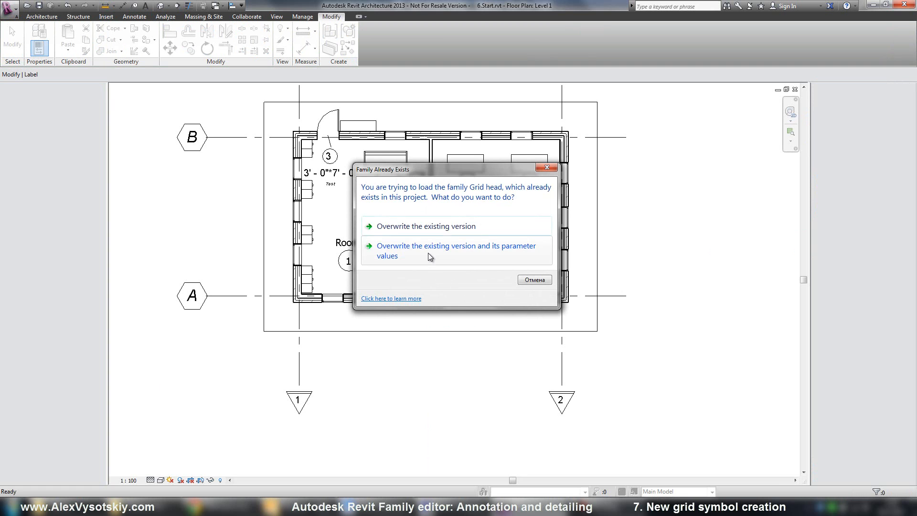